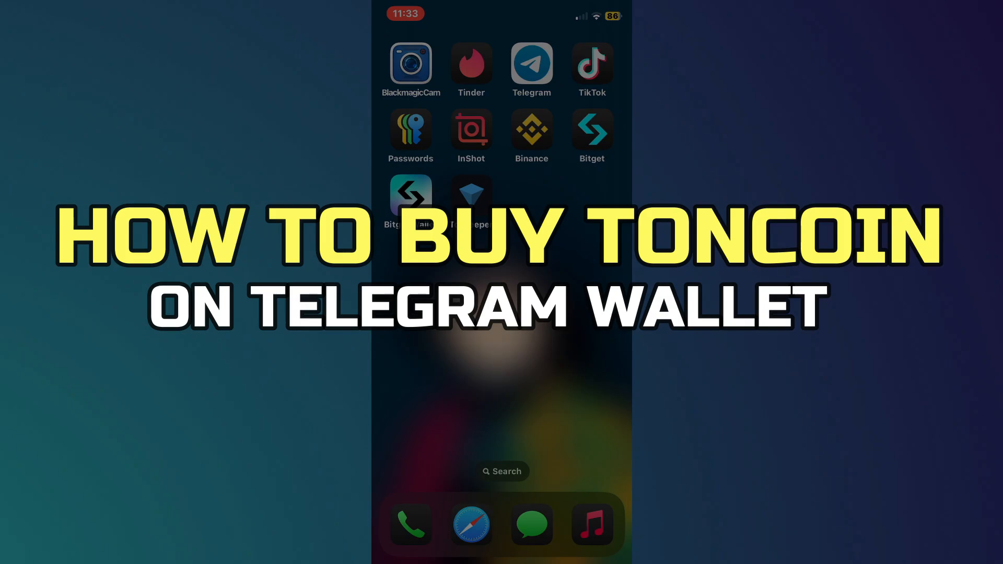
Open Telegram from the home screen to reach the Wallet bot chat.
click(531, 63)
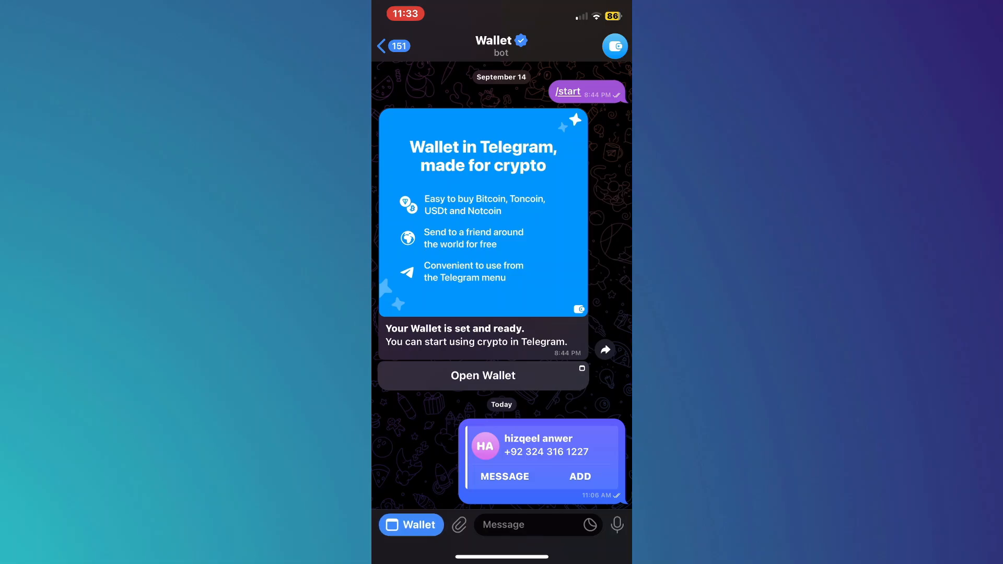
Switch to Tonkeeper, start a Send and focus the 'Address or name' recipient field.
click(482, 375)
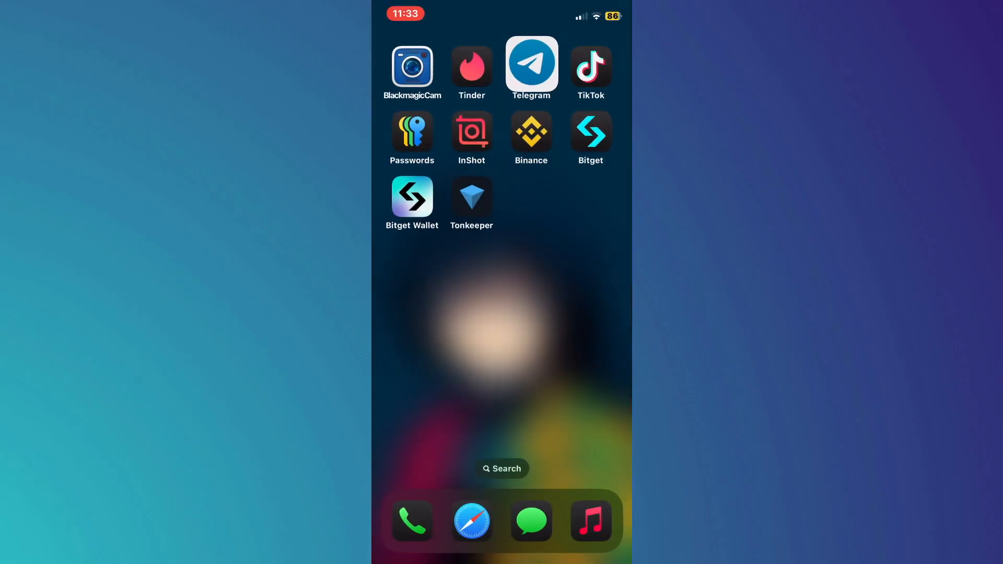
click(471, 197)
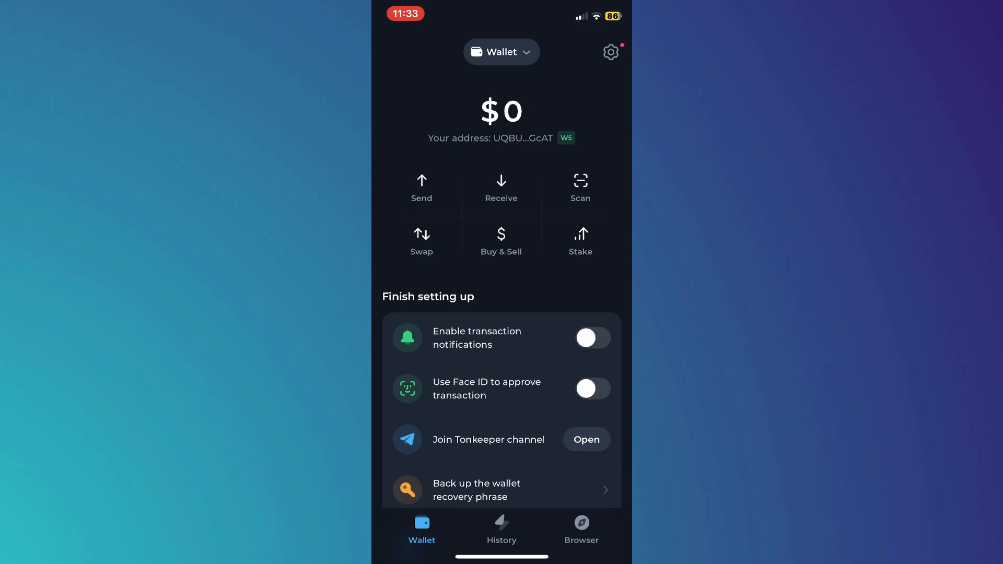
click(423, 189)
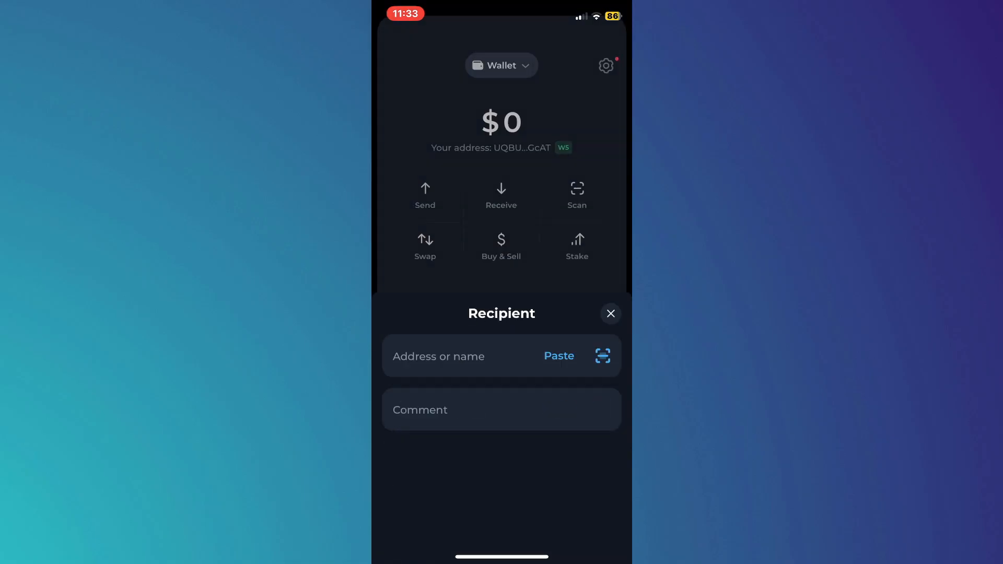
click(447, 356)
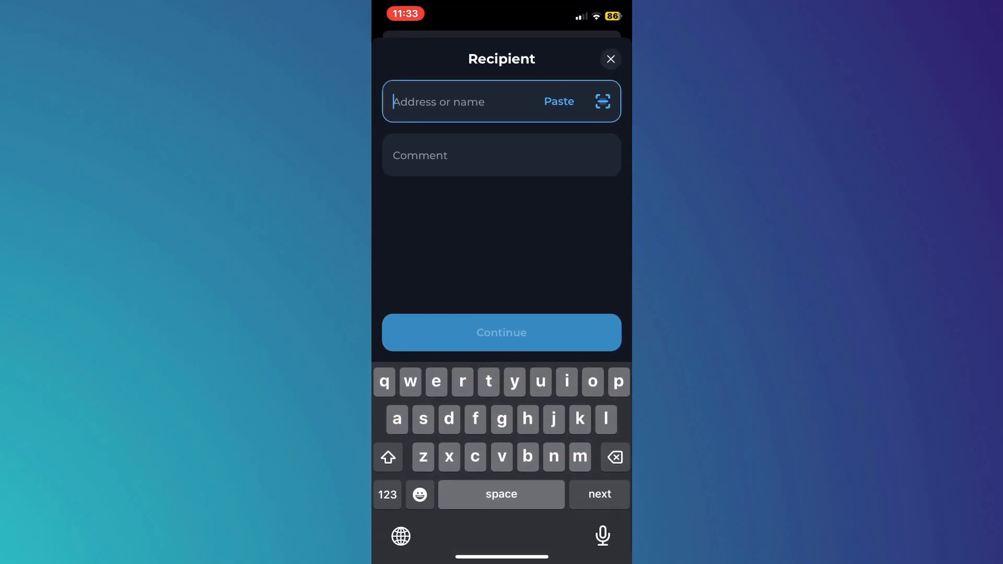